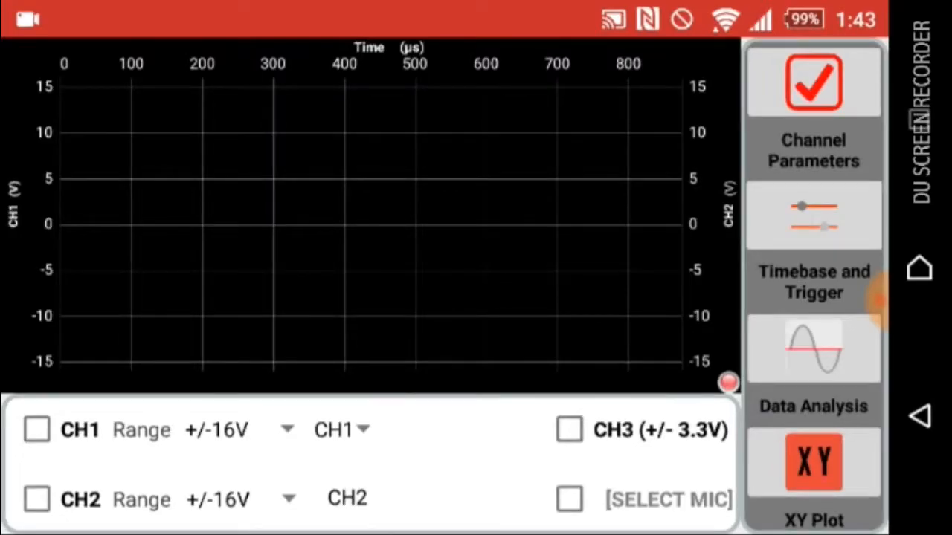
Step: Enable the mic input with CH1 range ±4 V and show the Timebase and Trigger settings
left_click(569, 498)
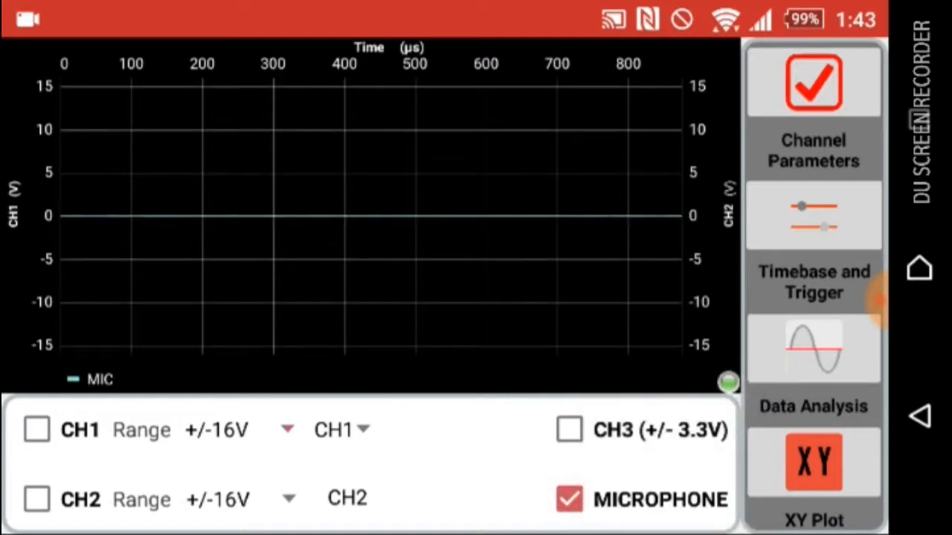
left_click(286, 429)
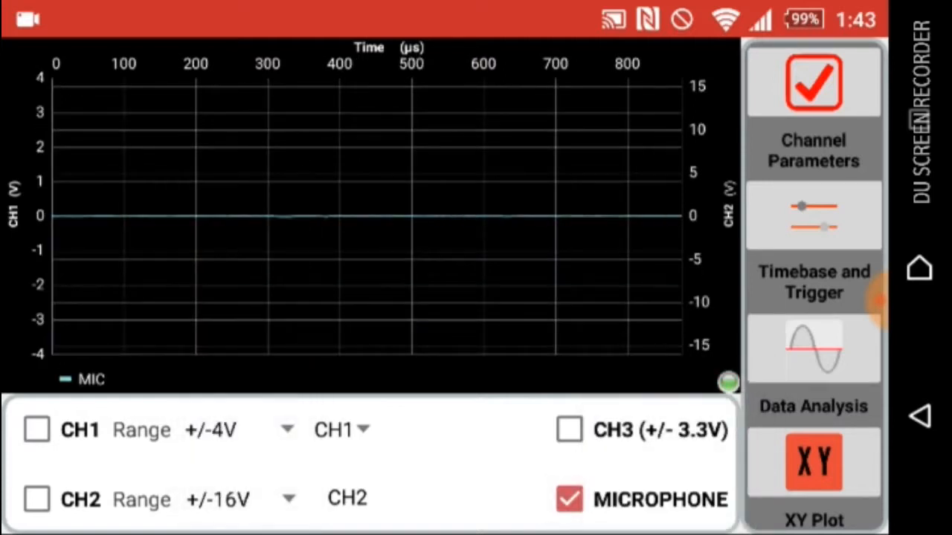
left_click(813, 281)
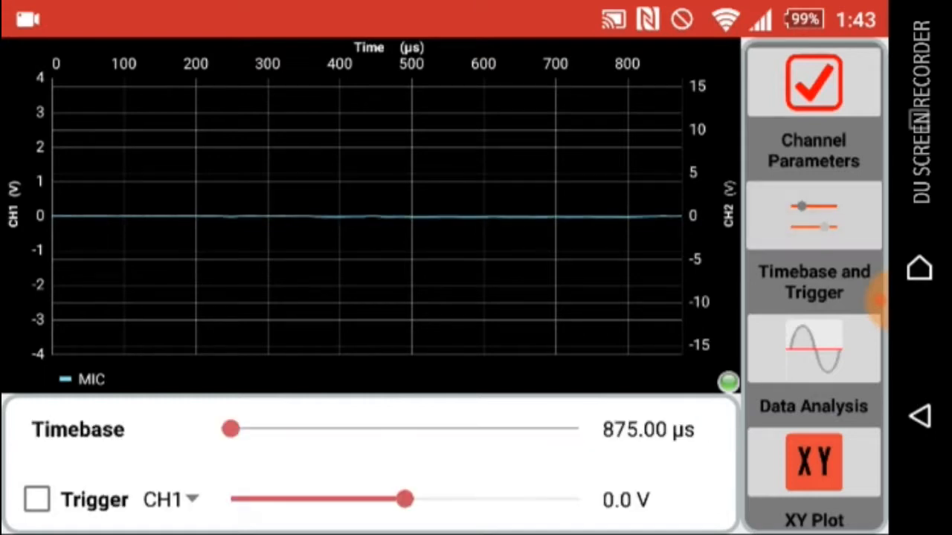
Step: Stretch the timebase to 8.00 ms to capture the whistle, then go back to close the oscilloscope
left_click_drag(231, 429, 401, 429)
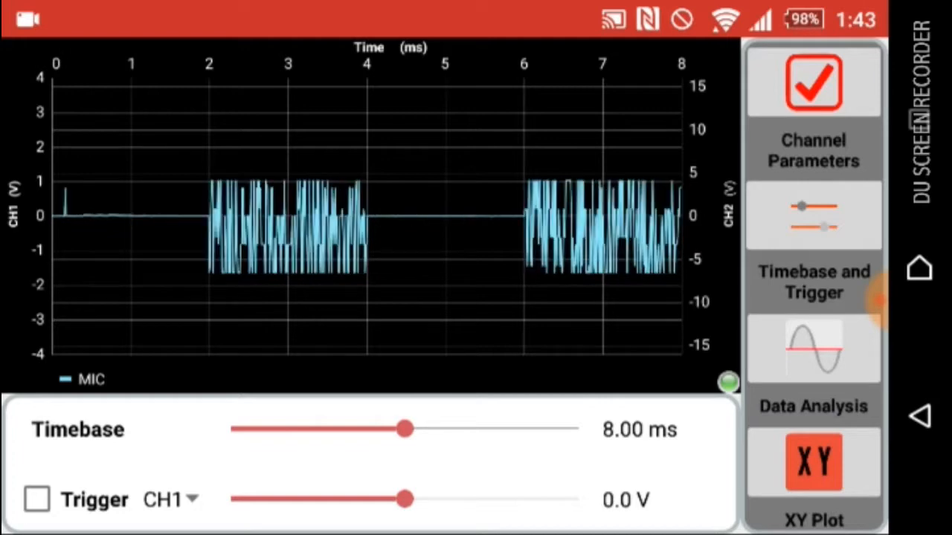
left_click(813, 80)
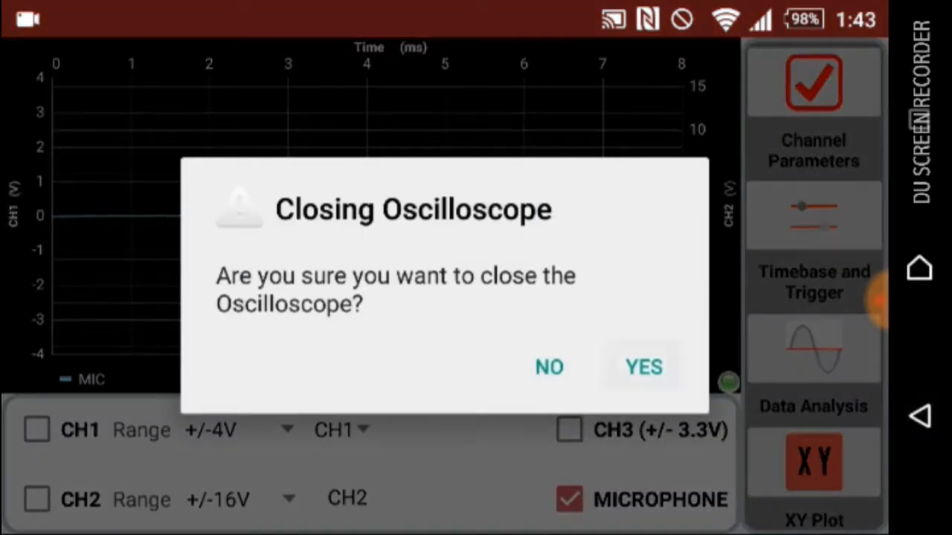
Step: Answer YES in the Closing Oscilloscope dialog
left_click(643, 366)
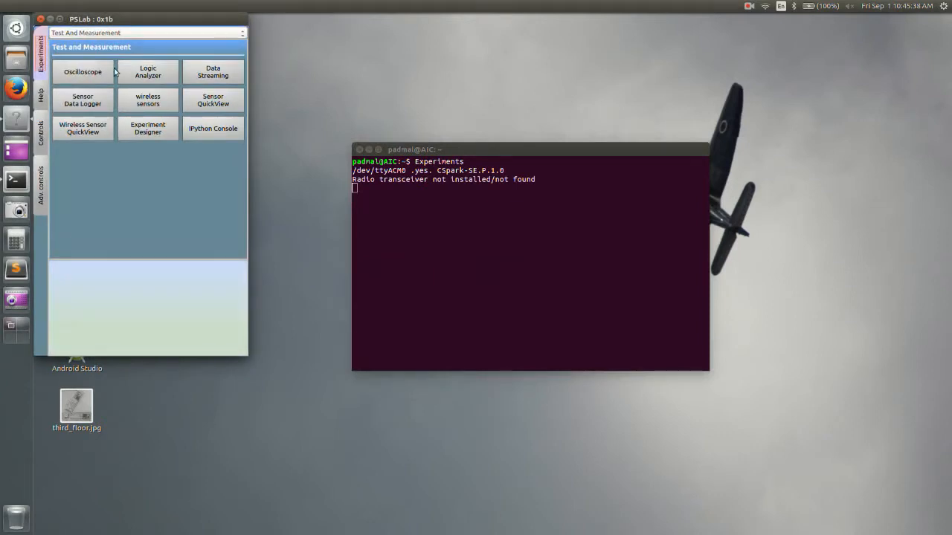
Step: Launch the desktop Oscilloscope experiment with Chan 1 at ±2 V and a 25.60 ms timebase
left_click(83, 71)
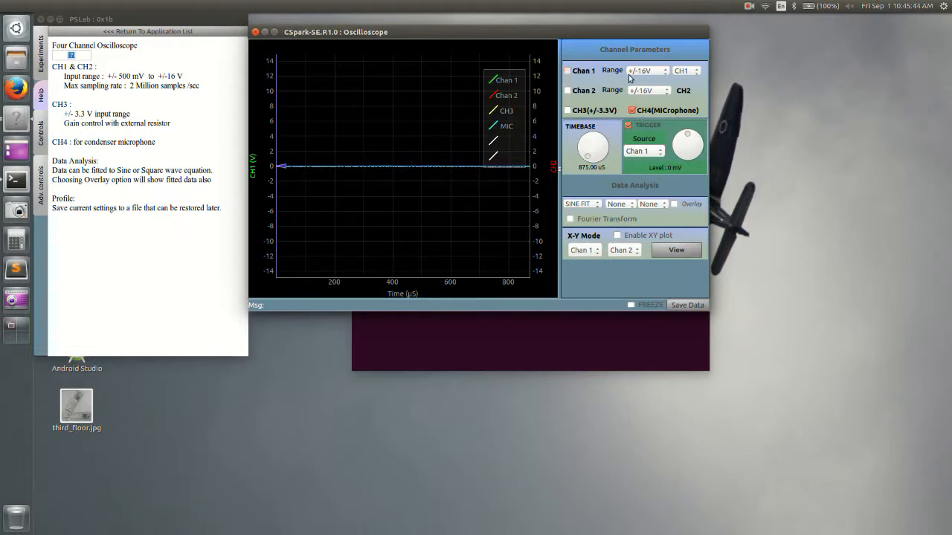
left_click(645, 70)
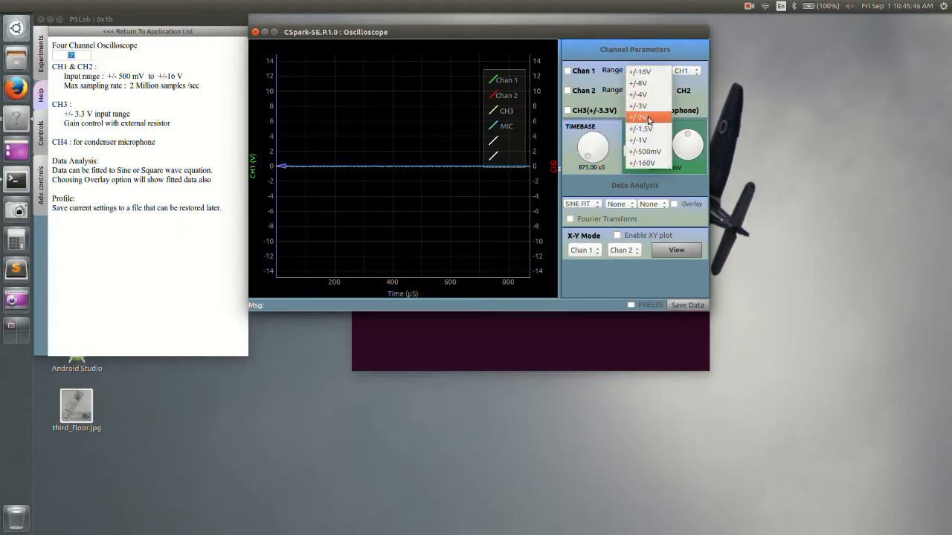
left_click(637, 117)
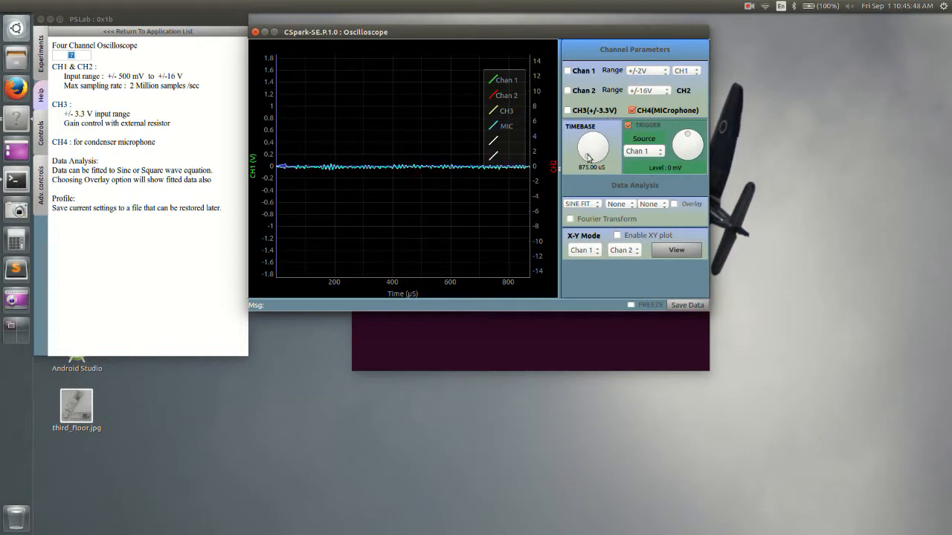
left_click(591, 145)
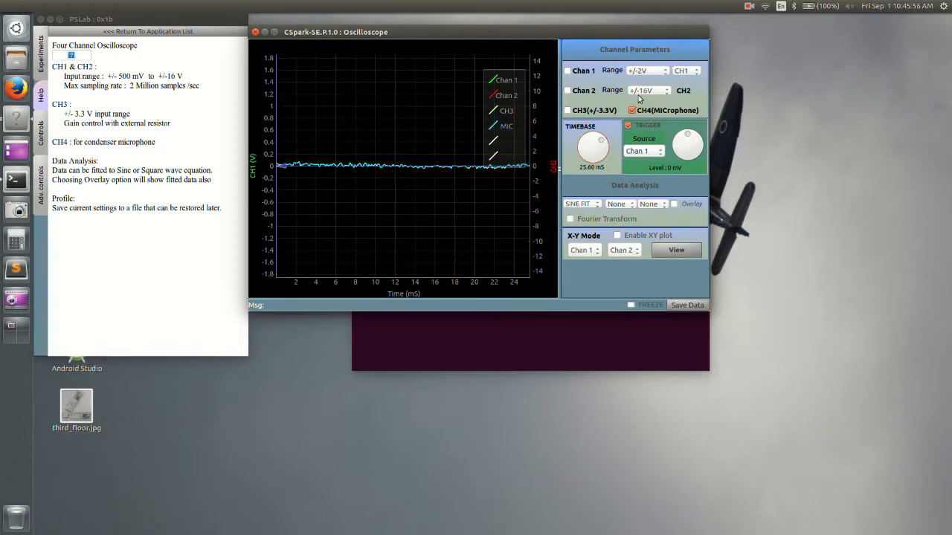
Step: Switch the Chan 1 Range dropdown to ±16 V and turn the TIMEBASE knob to 4.00 ms
left_click(646, 90)
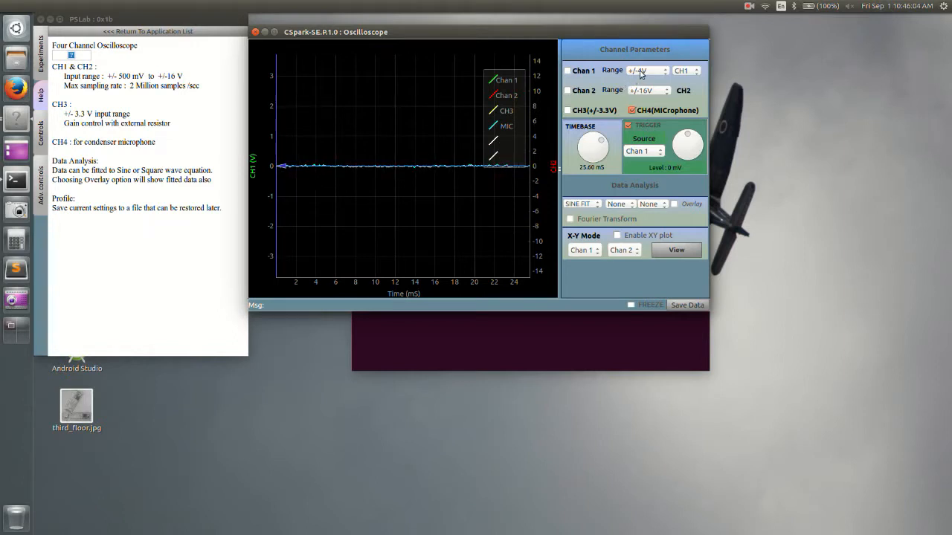
left_click(647, 70)
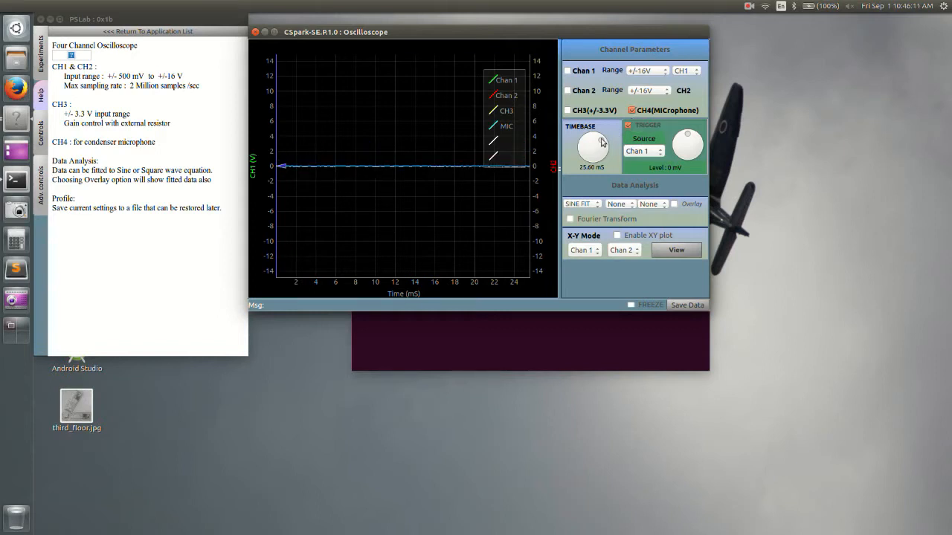
left_click_drag(602, 142, 578, 142)
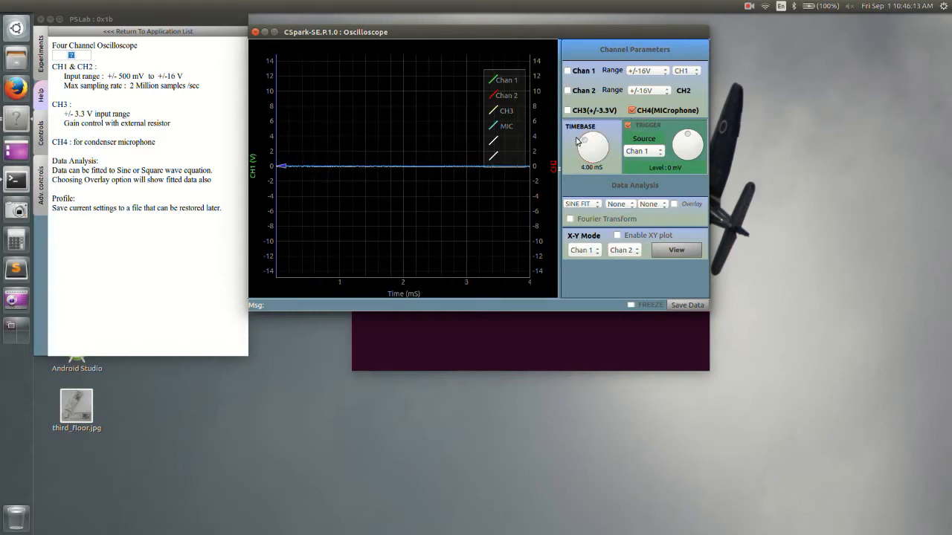